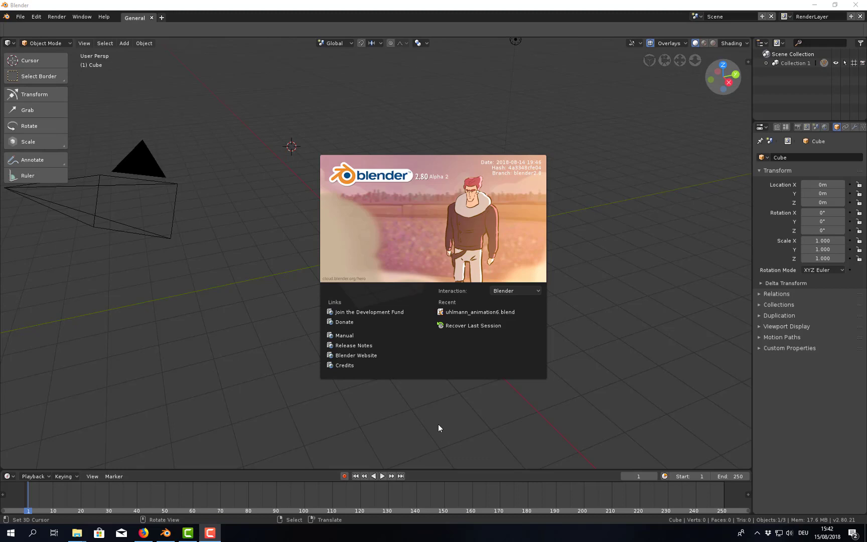
pyautogui.moveTo(447, 221)
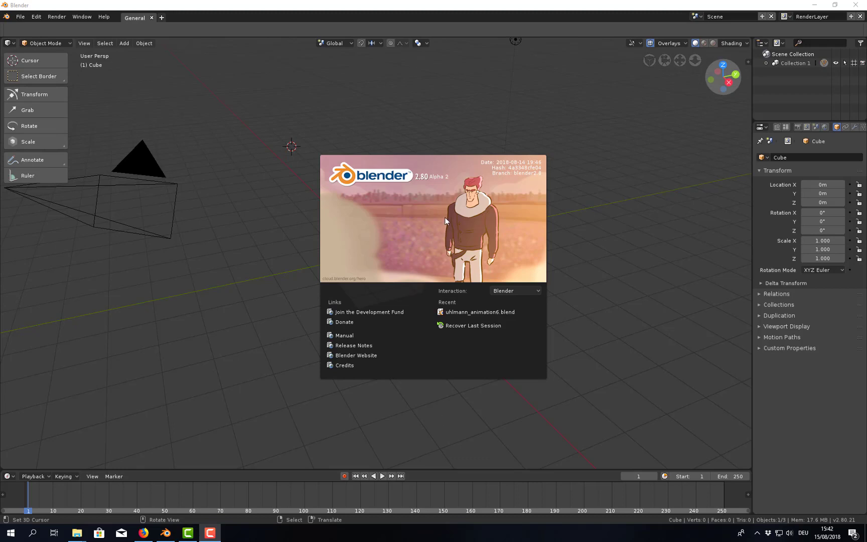
pyautogui.moveTo(439, 181)
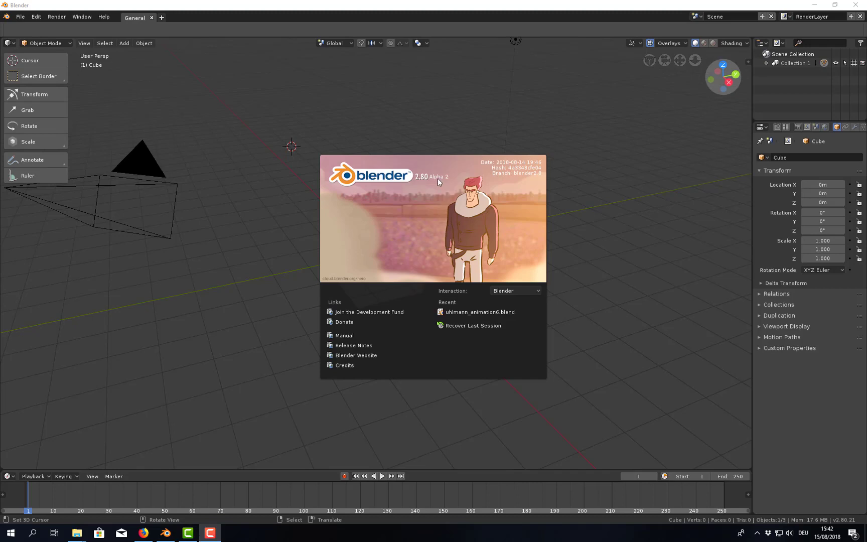
pyautogui.moveTo(447, 183)
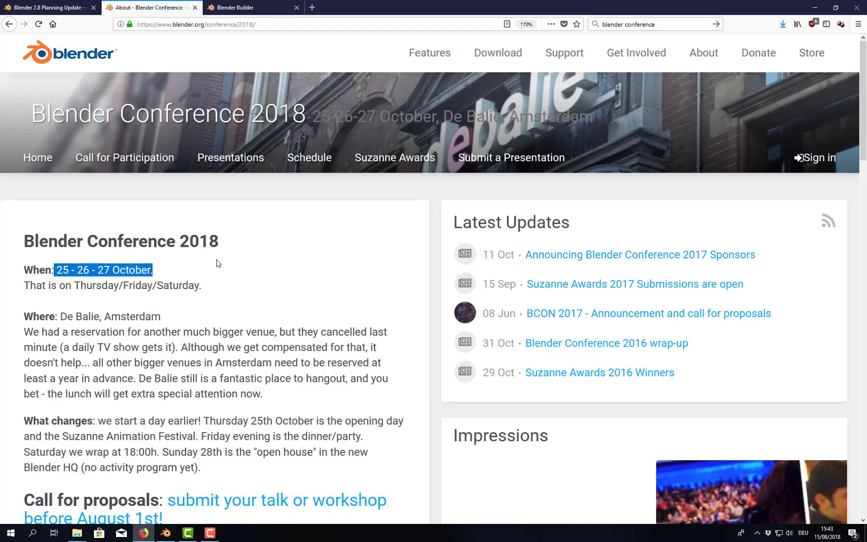
pyautogui.moveTo(59, 272)
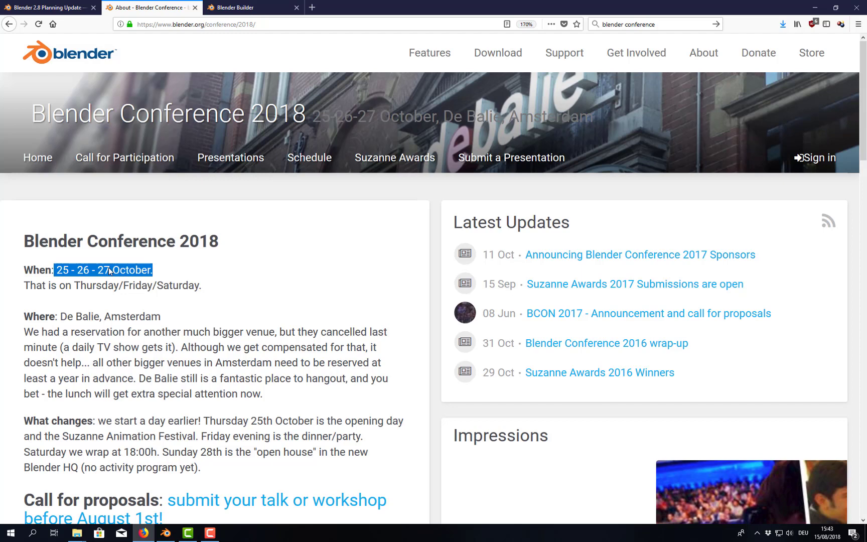
pyautogui.moveTo(112, 270)
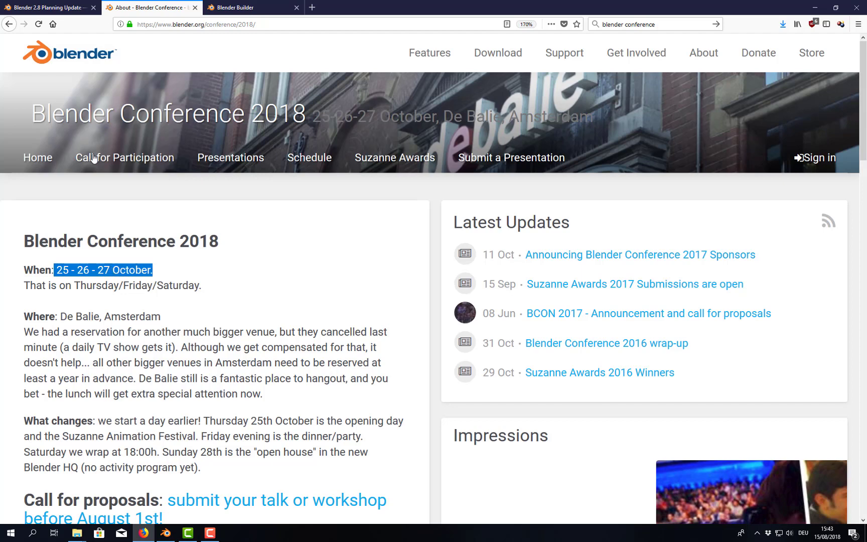
# - Switch Firefox to the Blender 2.8 planning update article on blender.org
pyautogui.click(47, 7)
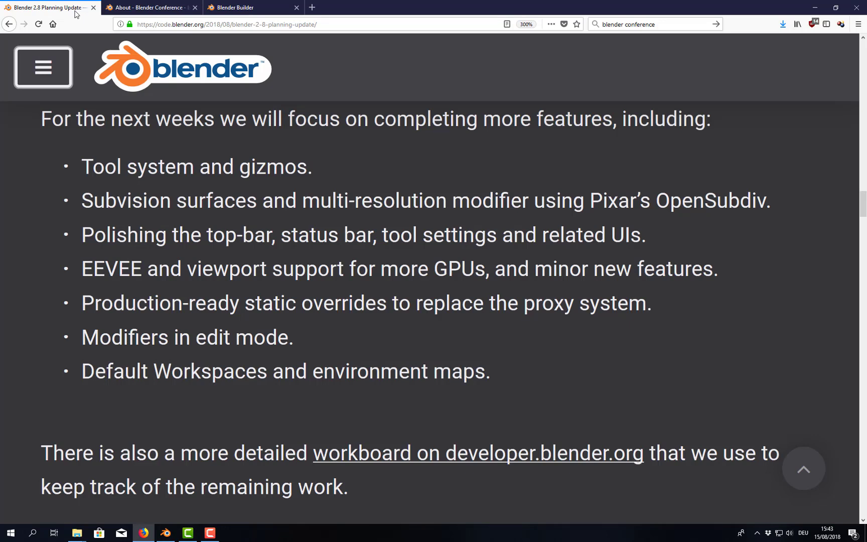
pyautogui.moveTo(54, 62)
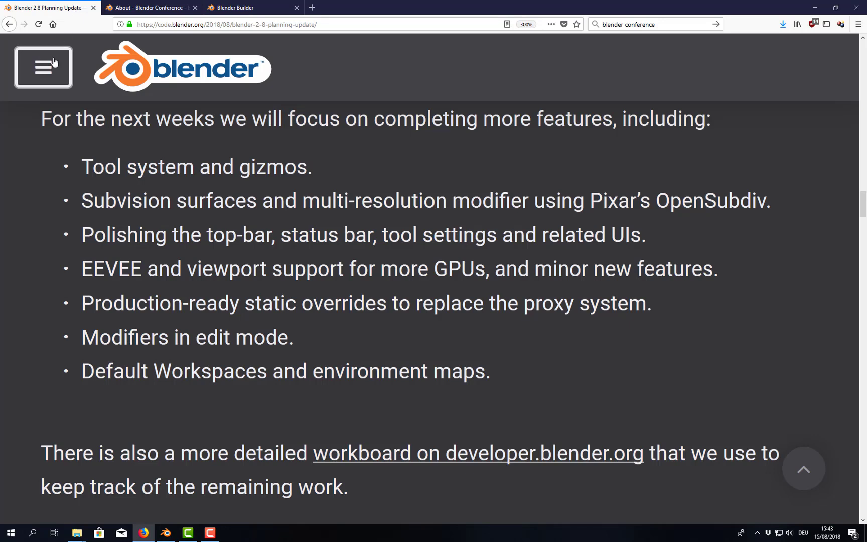
pyautogui.moveTo(25, 287)
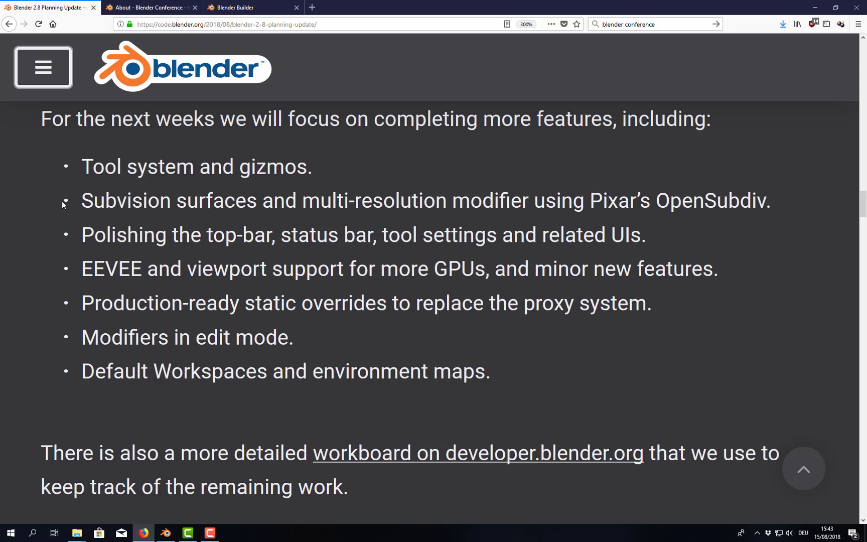
pyautogui.moveTo(32, 192)
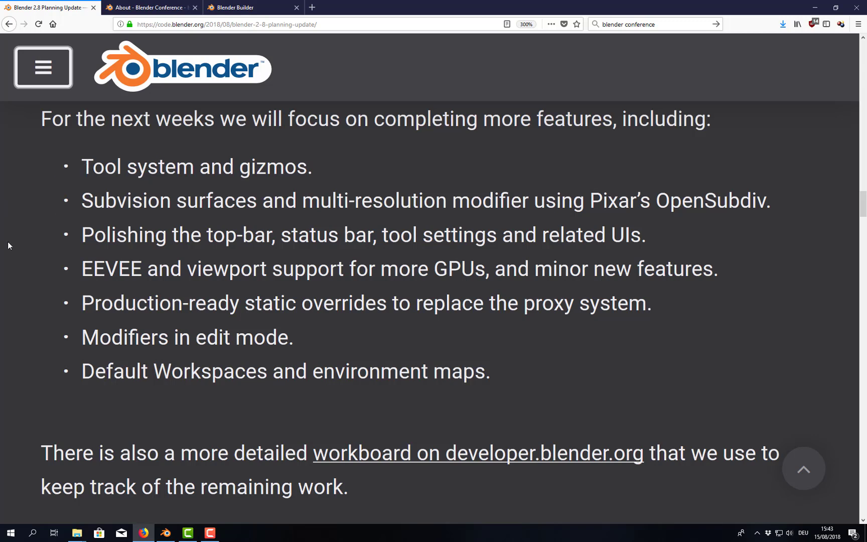
pyautogui.moveTo(34, 209)
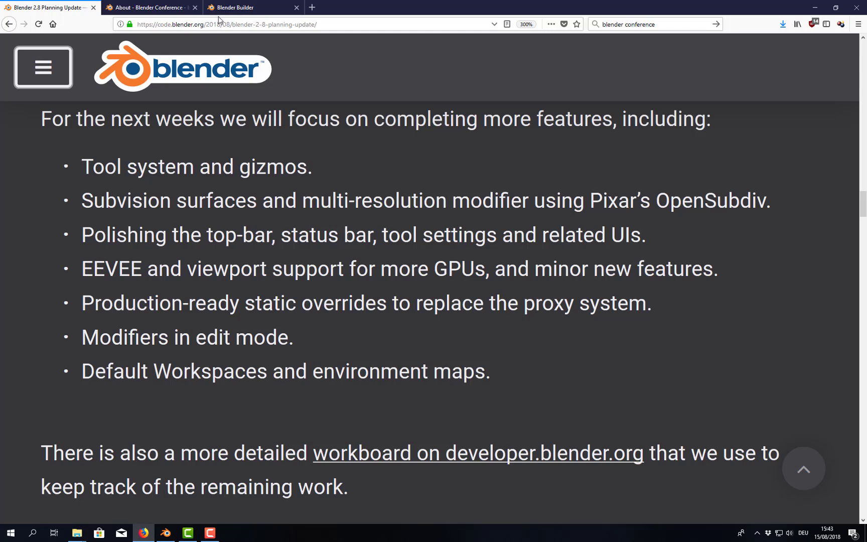
# - Show builder.blender.org/download, then bring up Blender 2.80 with its default cube scene
pyautogui.click(246, 7)
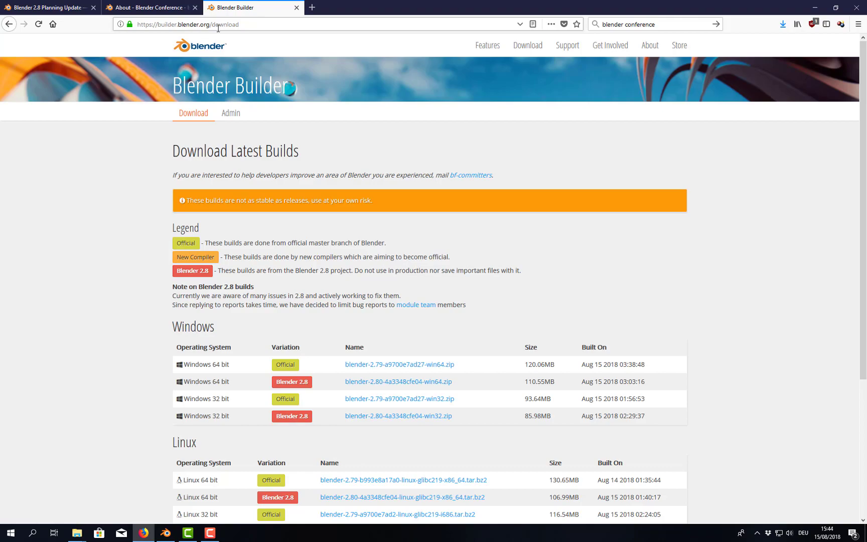
pyautogui.click(165, 533)
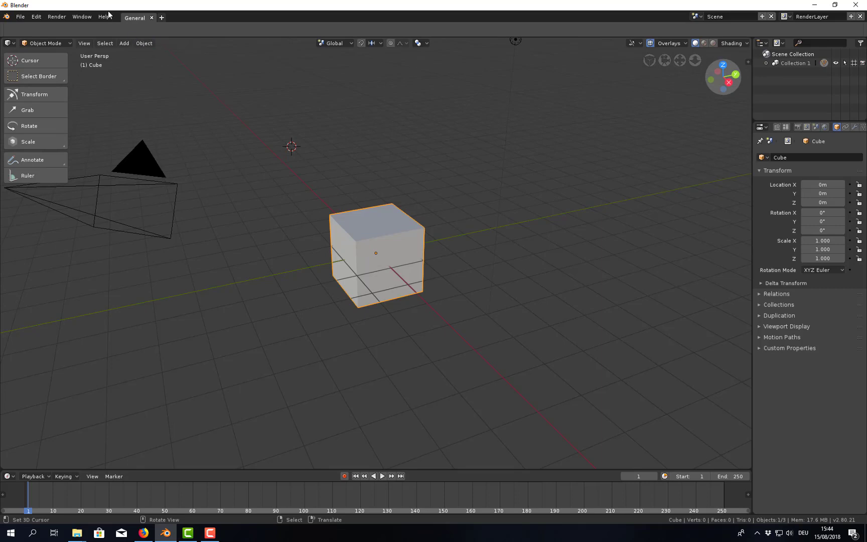
pyautogui.click(103, 16)
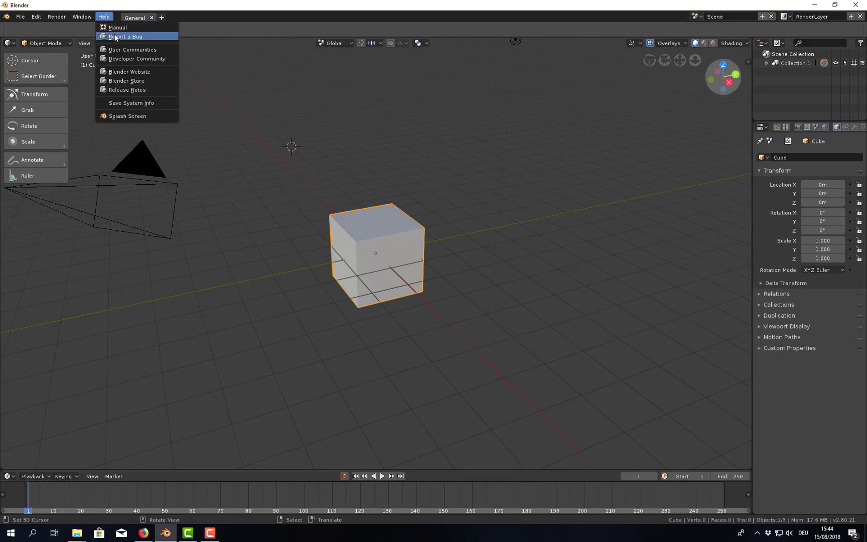
pyautogui.moveTo(124, 36)
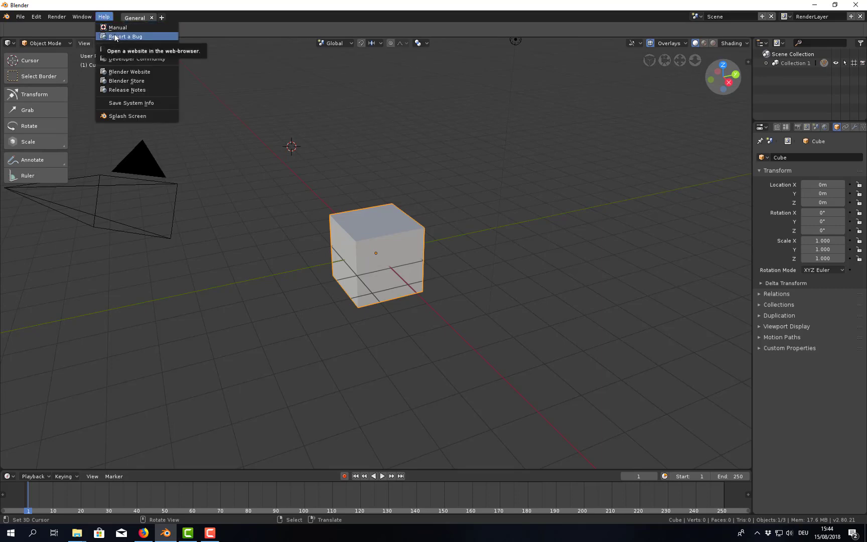
pyautogui.click(384, 256)
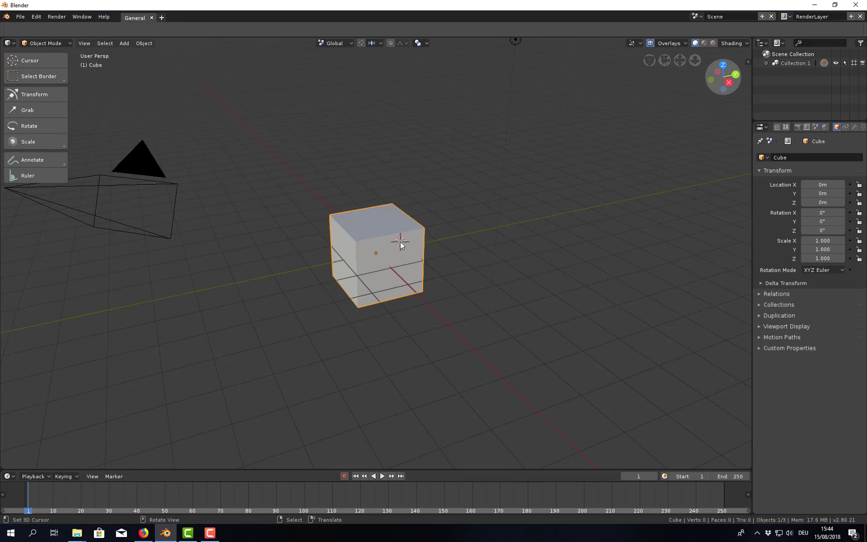
pyautogui.moveTo(215, 414)
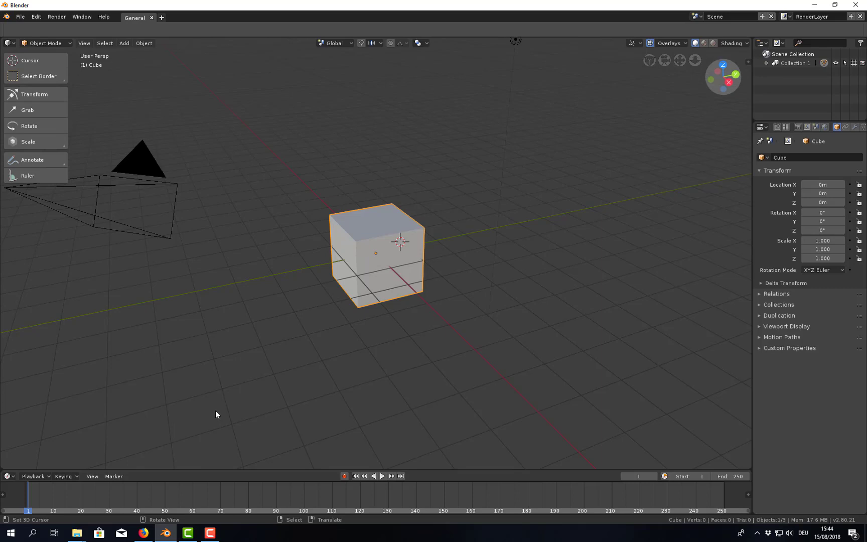